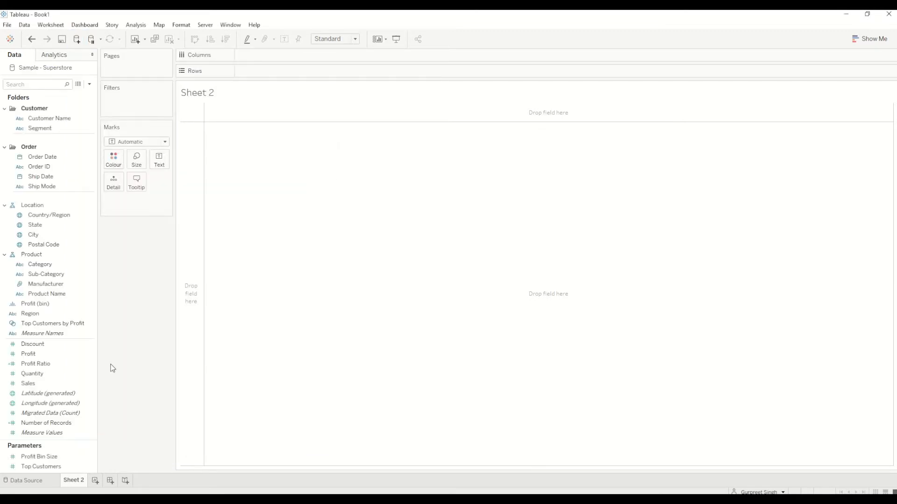
pyautogui.moveTo(115, 364)
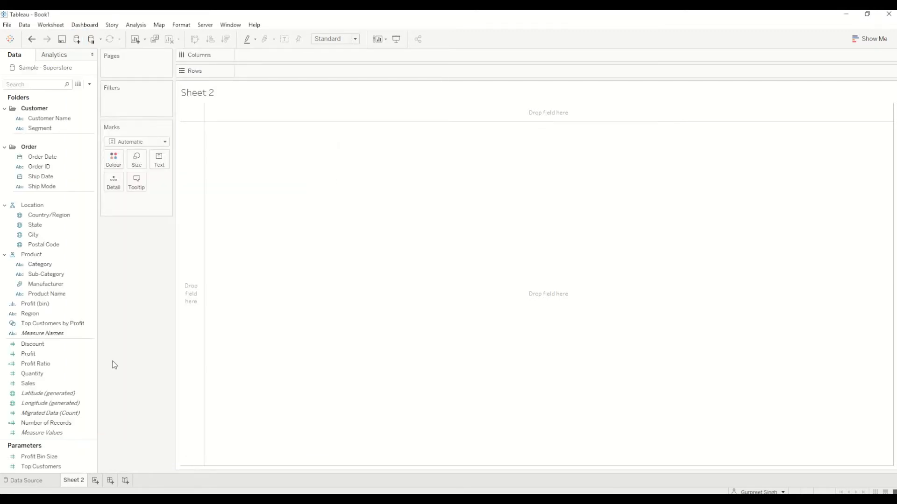
# - Place Category on Columns and Sales on Rows to get a sales-by-category bar chart
pyautogui.click(38, 304)
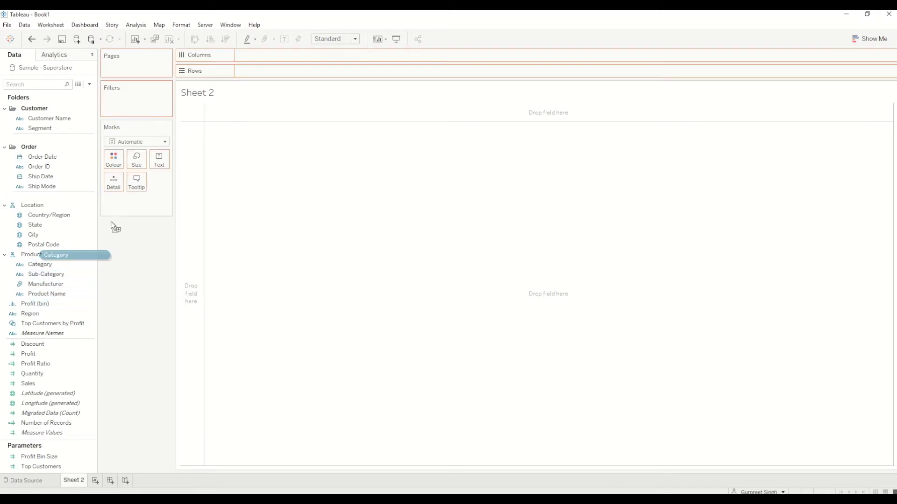
pyautogui.moveTo(55, 254); pyautogui.dragTo(264, 71)
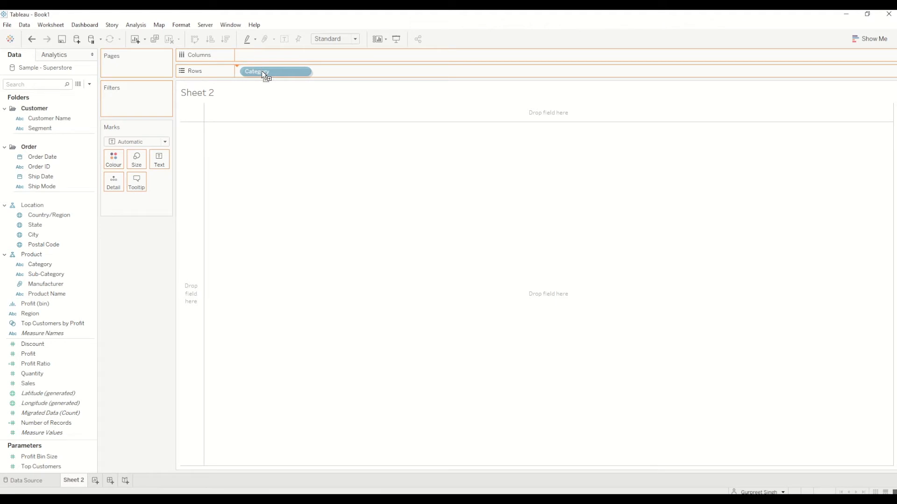
pyautogui.moveTo(263, 73); pyautogui.dragTo(269, 55)
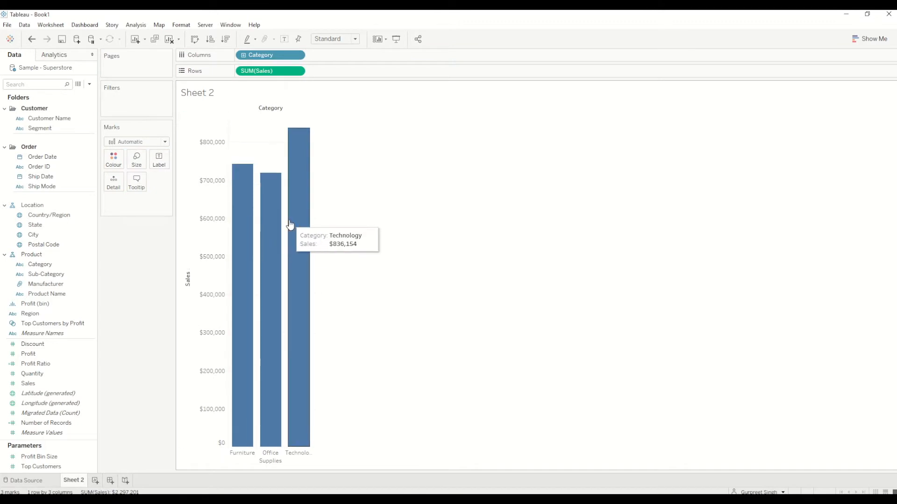
pyautogui.moveTo(280, 299)
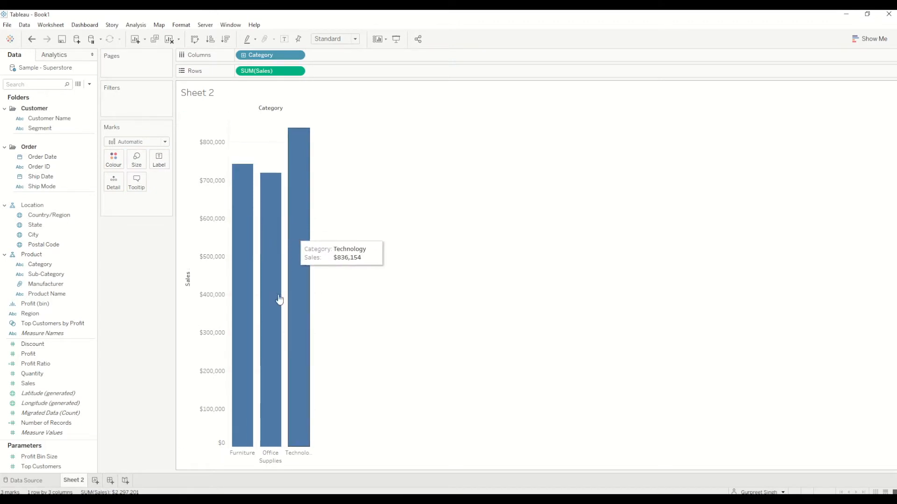
pyautogui.moveTo(298, 389)
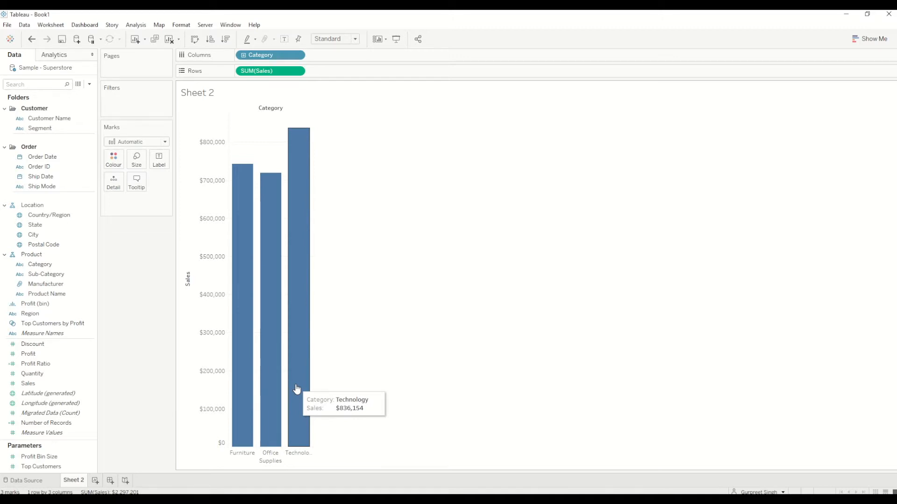
pyautogui.moveTo(150, 353)
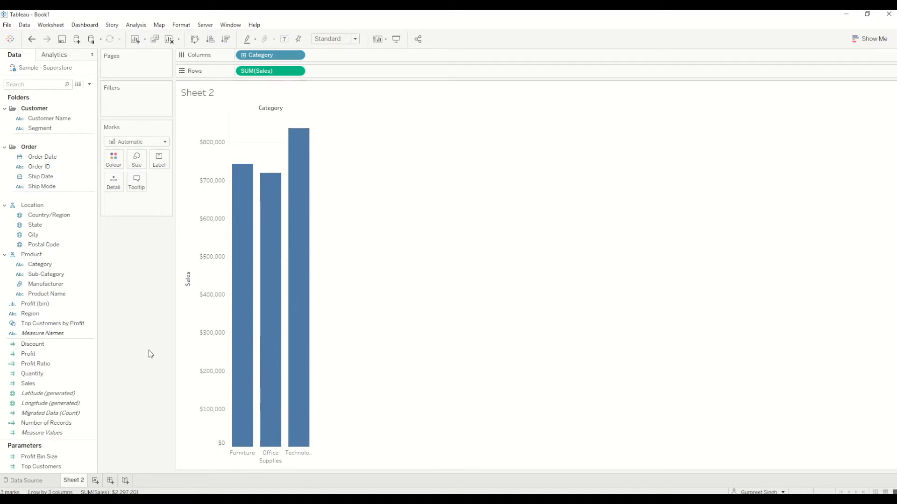
# - Colour the bars by Region so each category splits into Central, East, South and West segments
pyautogui.click(47, 294)
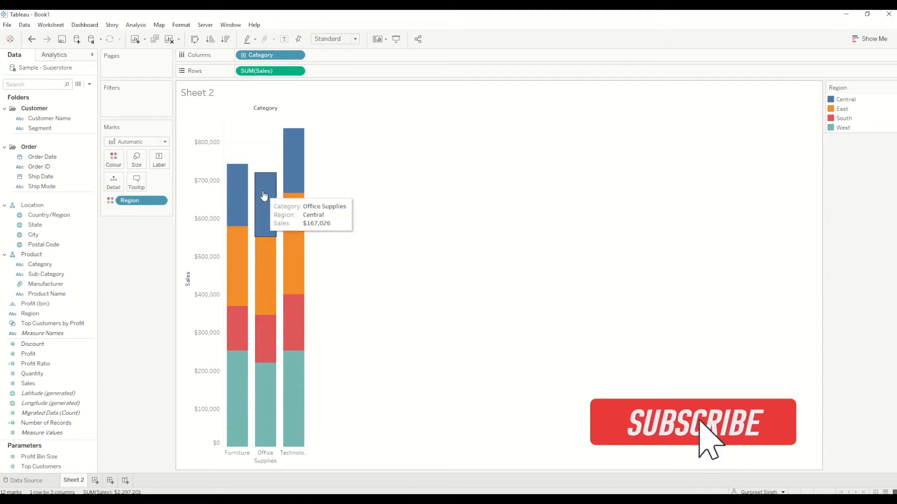
pyautogui.click(699, 426)
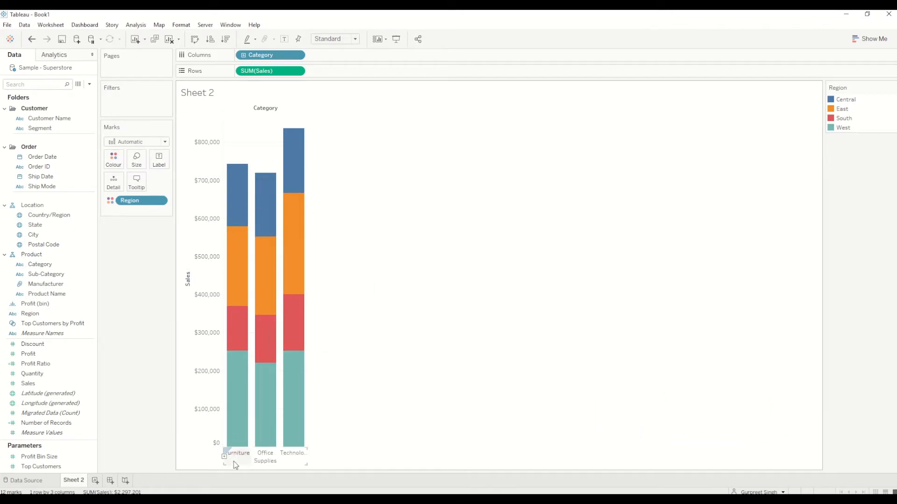
pyautogui.moveTo(237, 157)
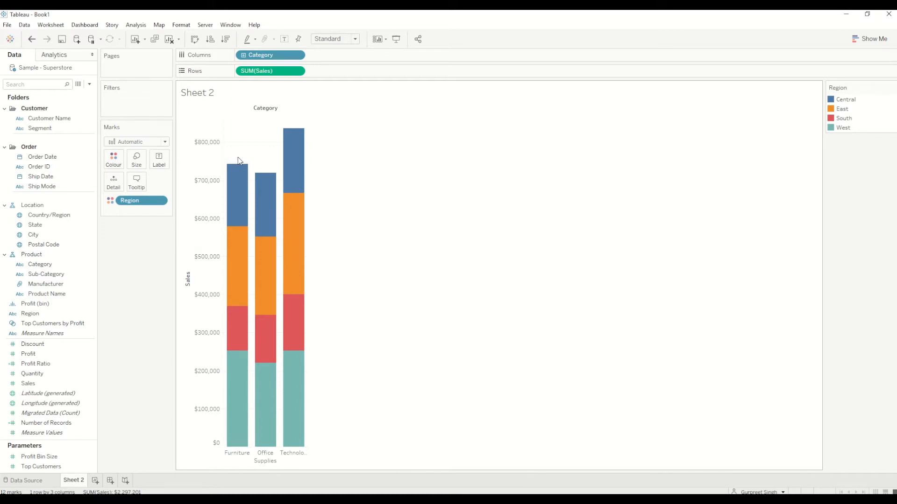
pyautogui.moveTo(240, 158)
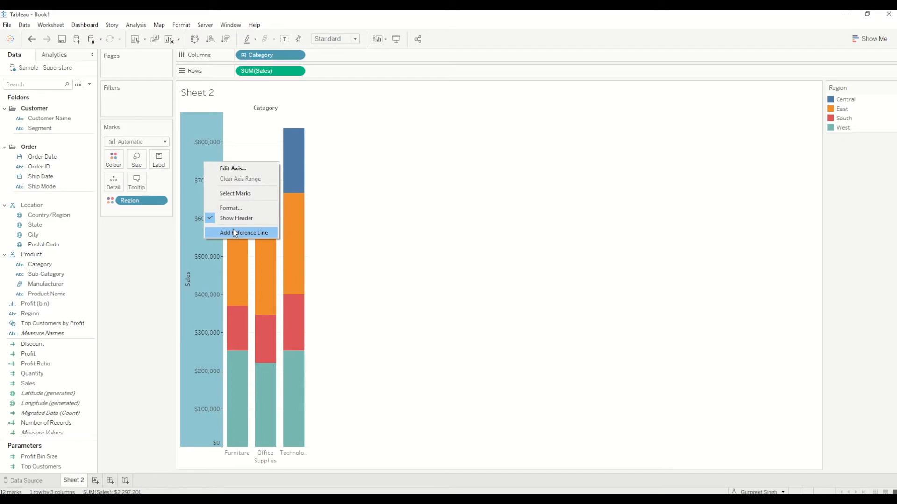
# - Add a reference line on the Sales axis computed per cell as the sum of sales
pyautogui.click(247, 233)
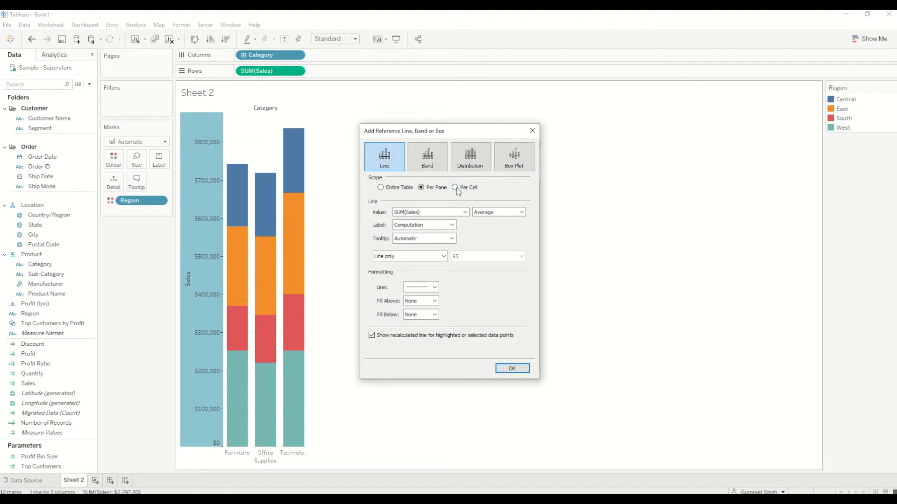
pyautogui.click(455, 187)
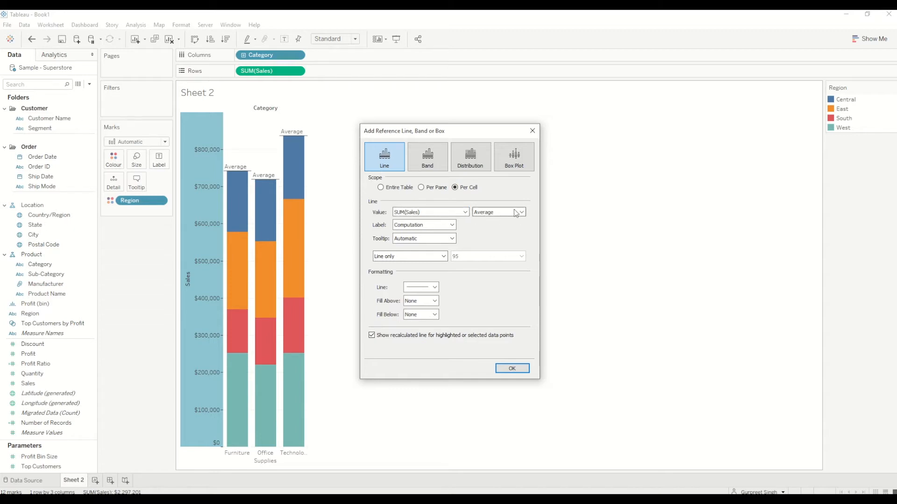
pyautogui.click(518, 212)
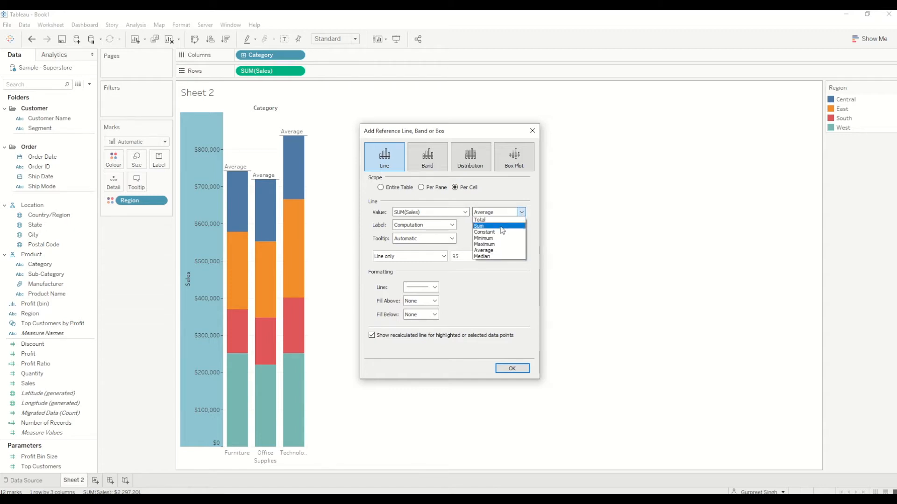
pyautogui.click(478, 227)
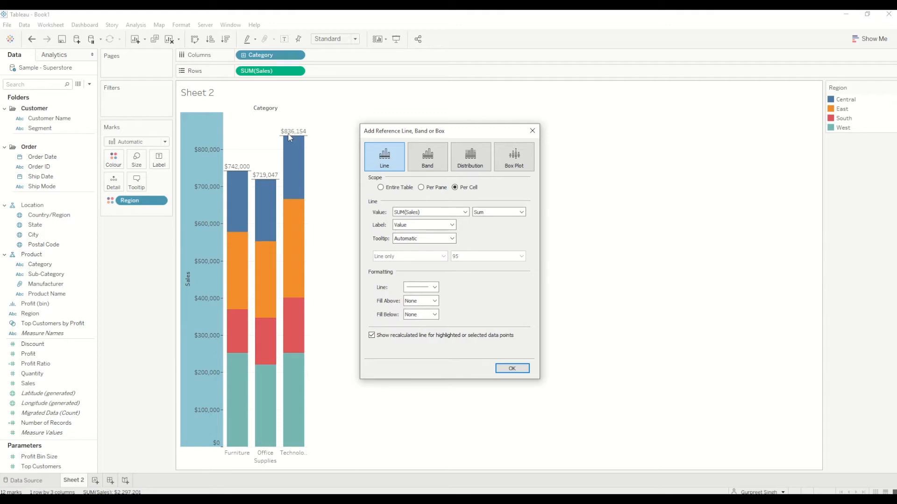
pyautogui.moveTo(257, 171)
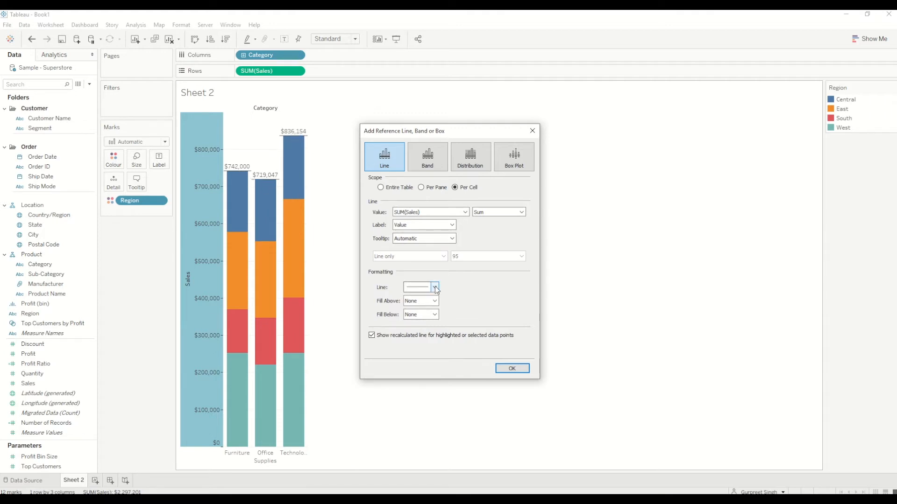
# - Set the line style to None, stop recalculating for highlighted marks, and confirm
pyautogui.click(435, 288)
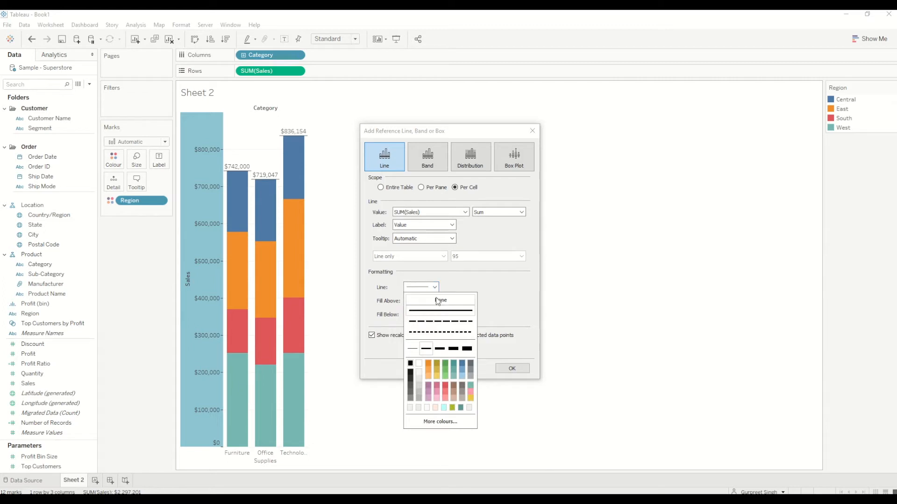
pyautogui.click(440, 300)
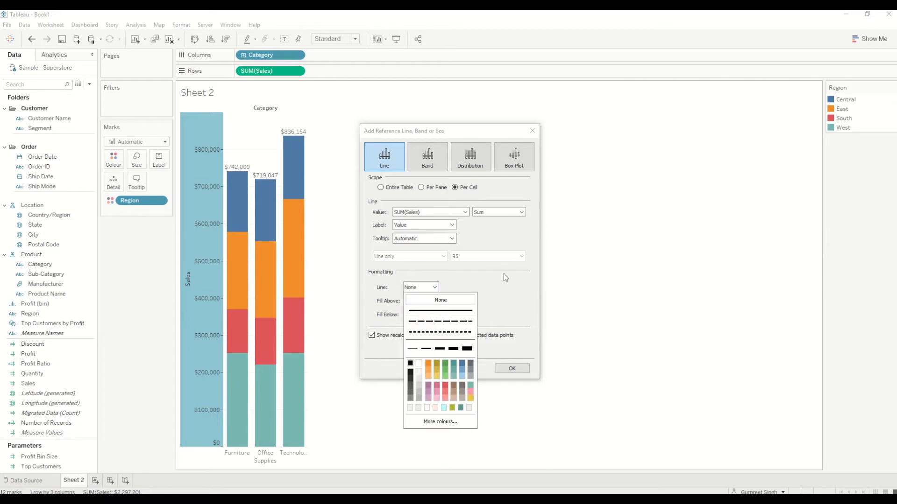
pyautogui.click(440, 300)
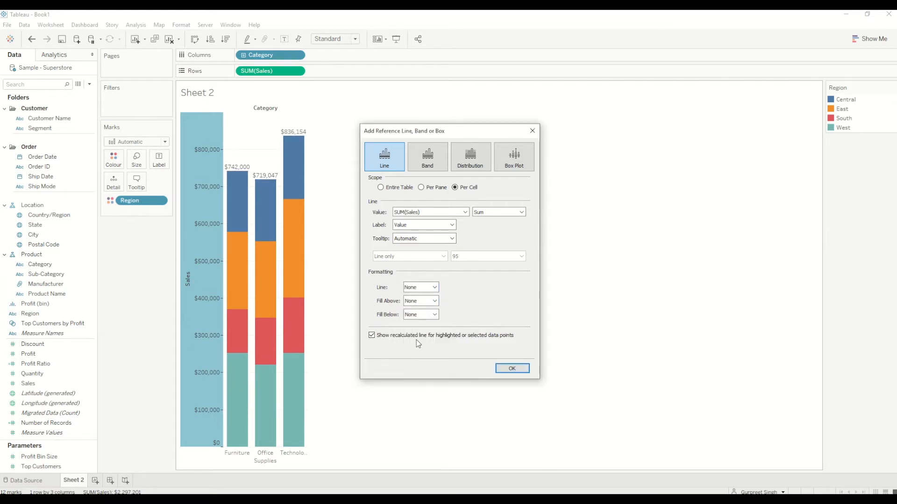
pyautogui.moveTo(465, 345)
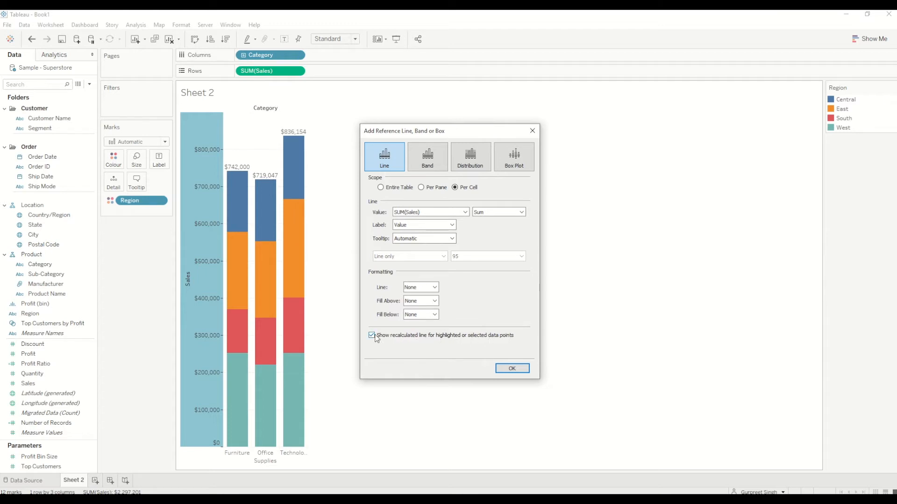
pyautogui.click(371, 335)
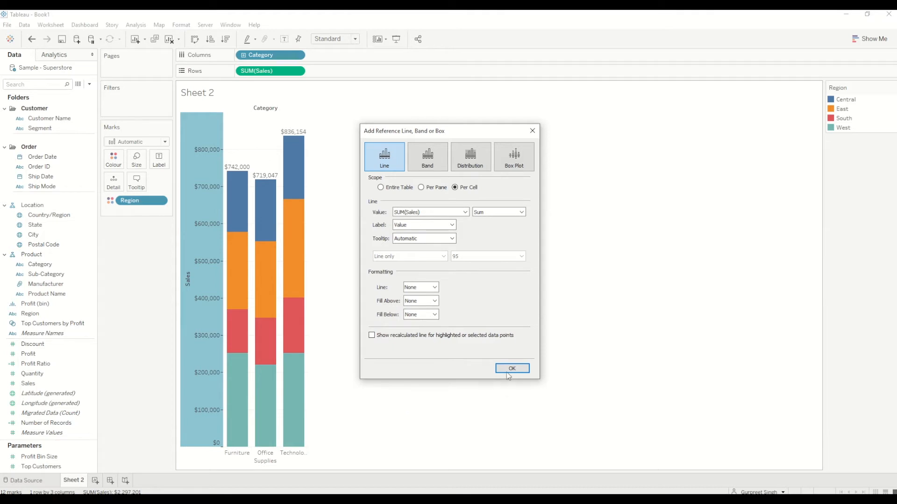
pyautogui.click(512, 369)
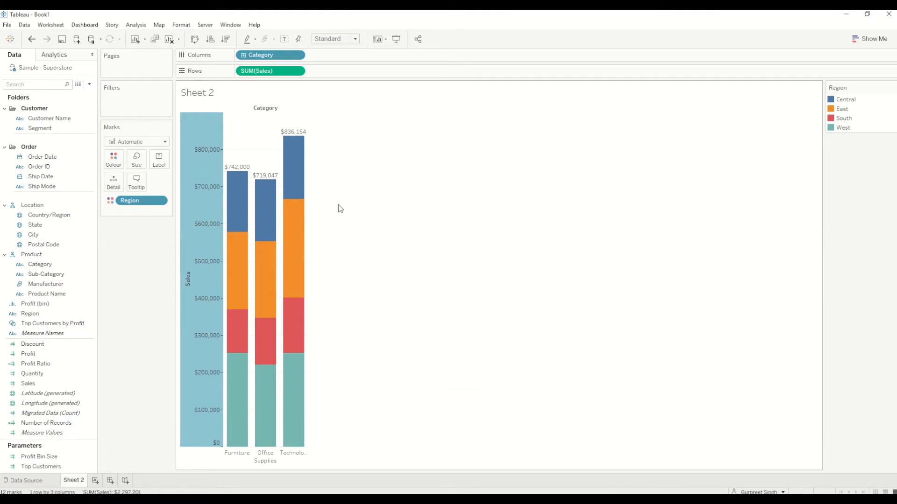
pyautogui.moveTo(244, 174)
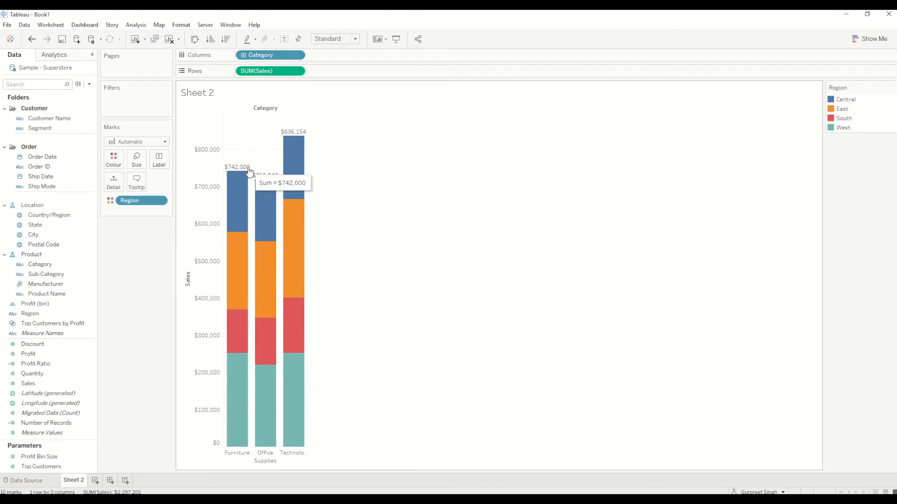
pyautogui.moveTo(211, 198)
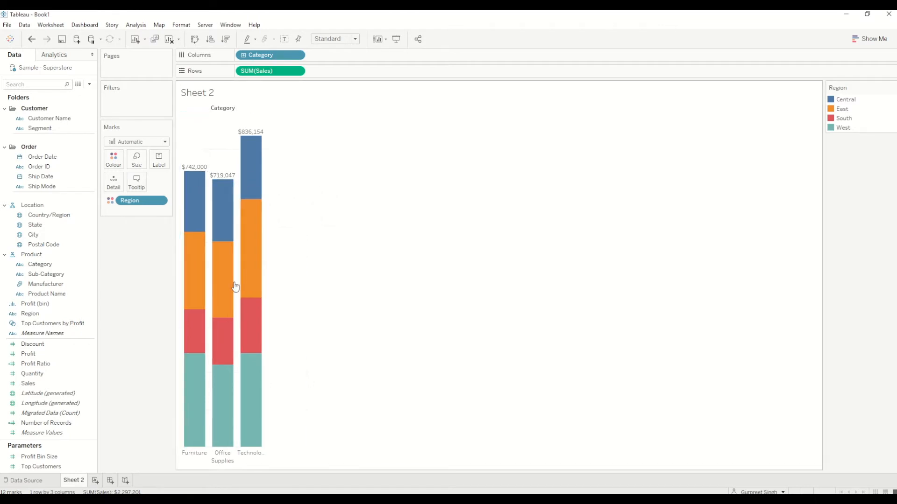
pyautogui.moveTo(223, 180)
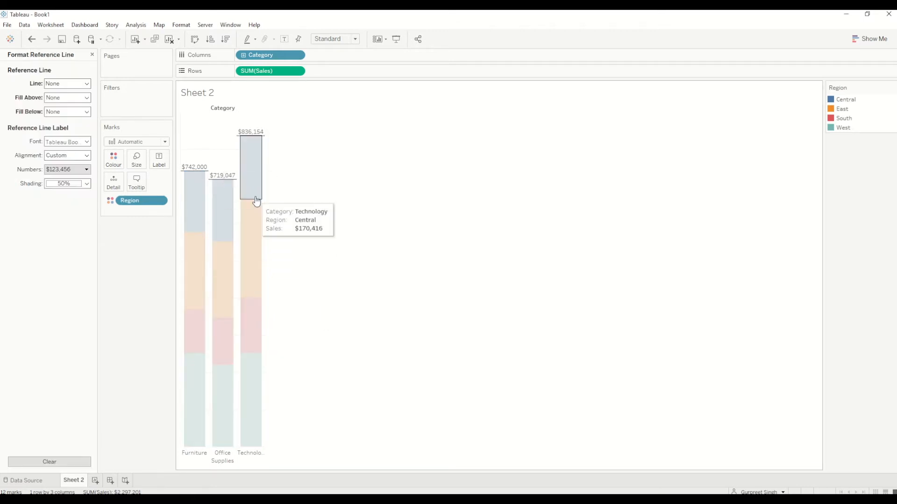
pyautogui.moveTo(94, 187)
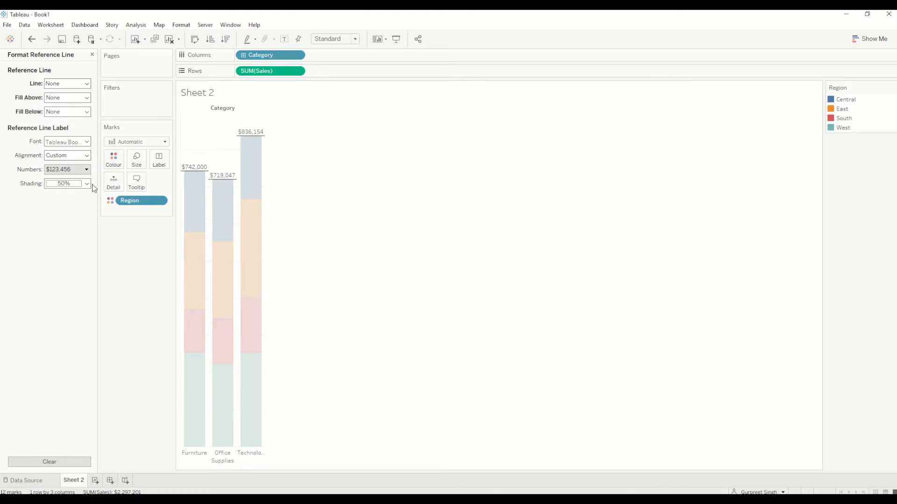
# - Drop the label shading opacity to 0% so nothing sits behind the totals
pyautogui.click(86, 183)
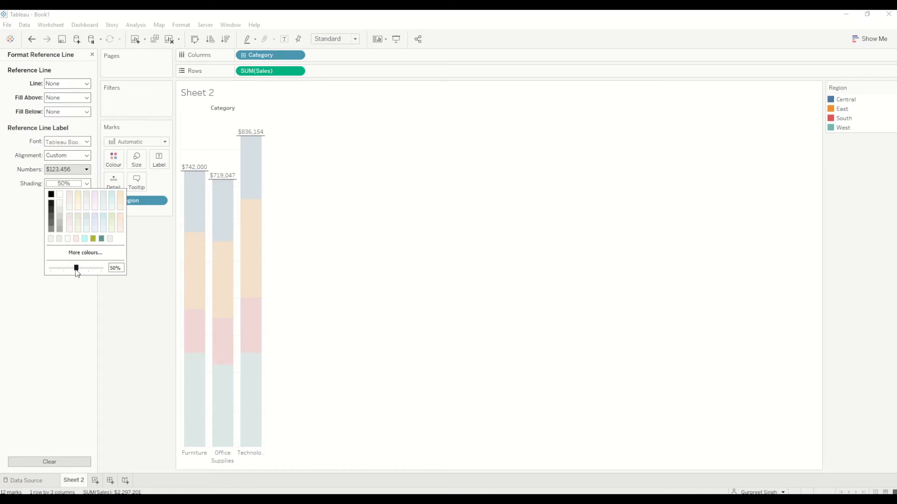
pyautogui.moveTo(76, 268); pyautogui.dragTo(50, 268)
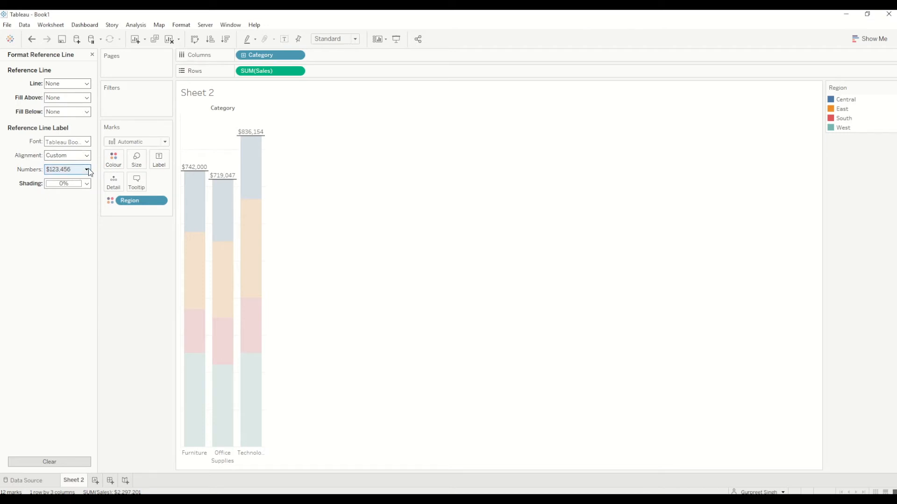
# - Format the label numbers as custom currency displayed in thousands (K)
pyautogui.click(87, 169)
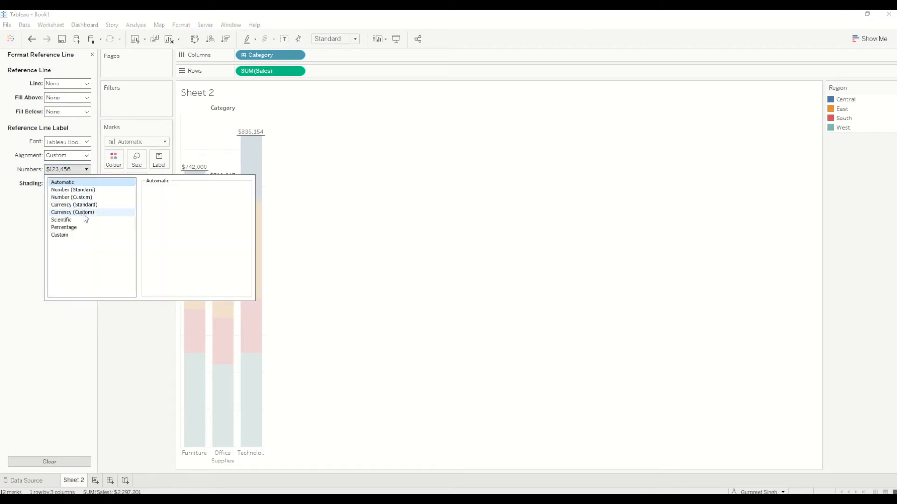
pyautogui.click(72, 213)
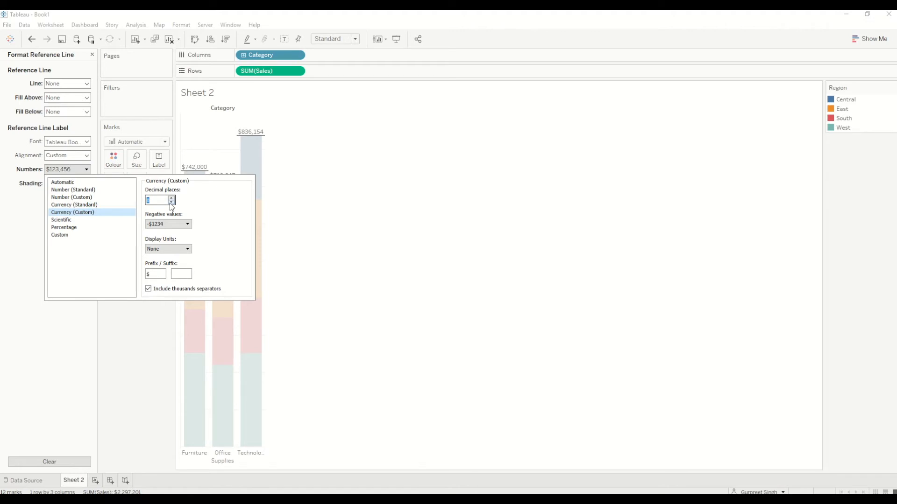
pyautogui.click(186, 249)
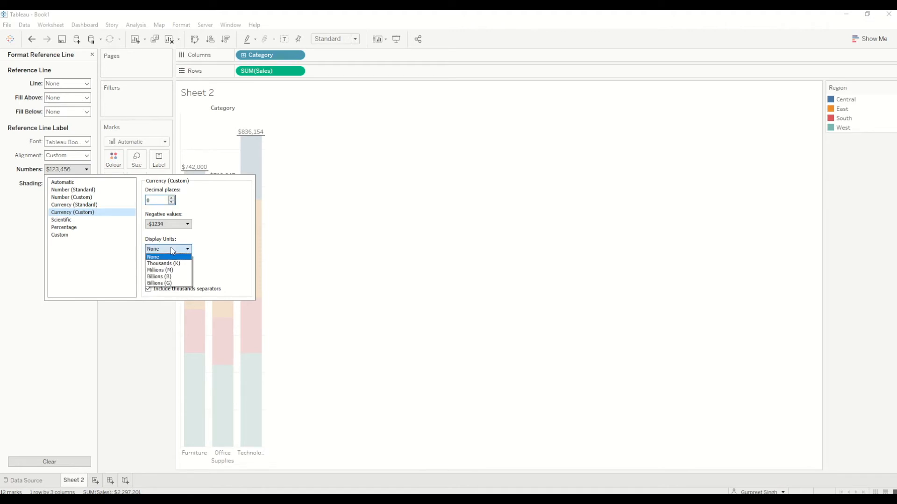
pyautogui.click(163, 263)
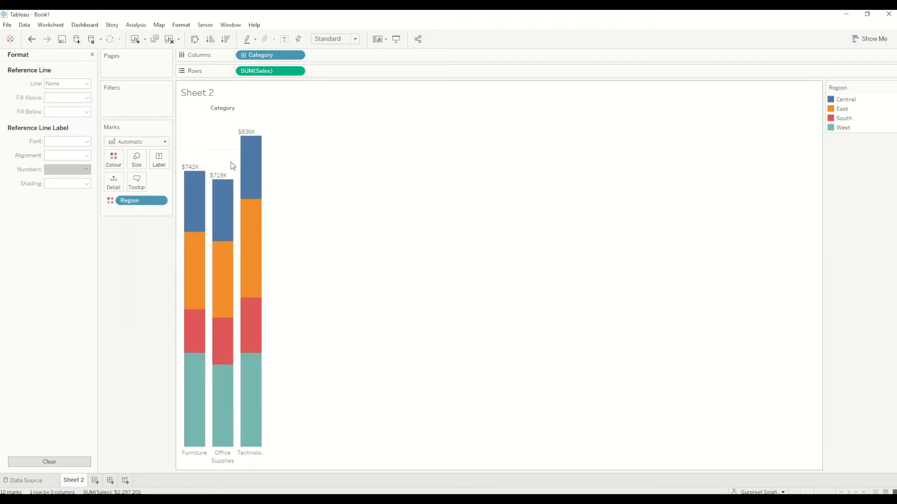
pyautogui.moveTo(241, 134)
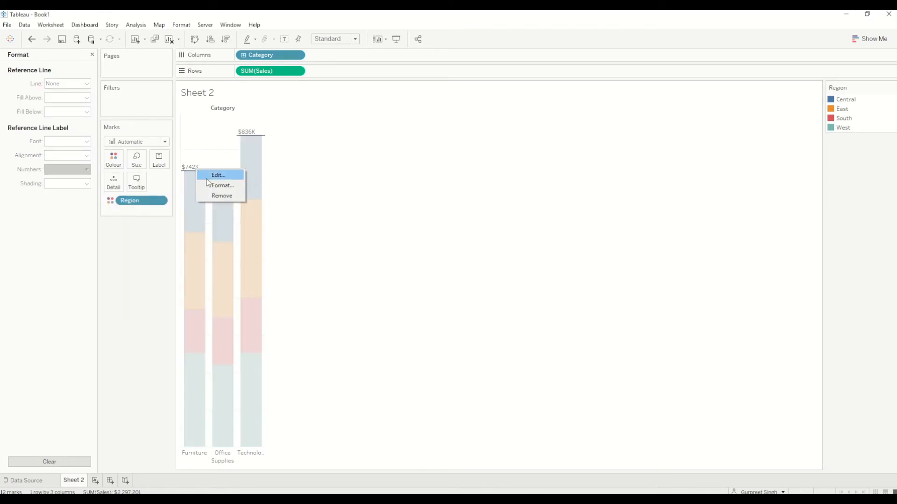
# - Reopen the reference line's format pane and bring up its label alignment options
pyautogui.click(221, 185)
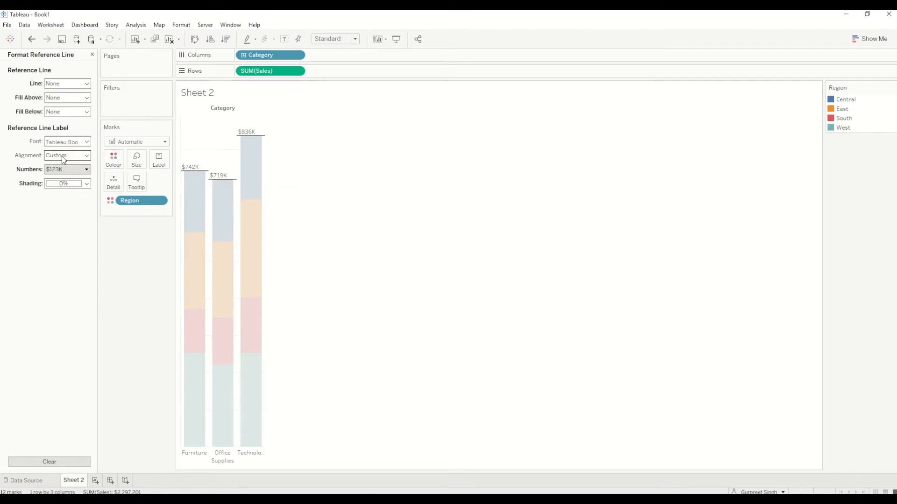
pyautogui.click(67, 155)
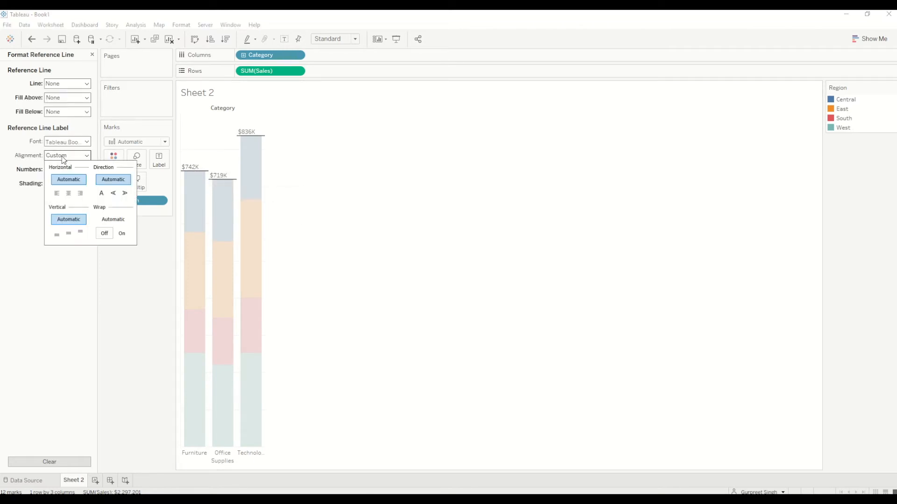
pyautogui.moveTo(75, 157)
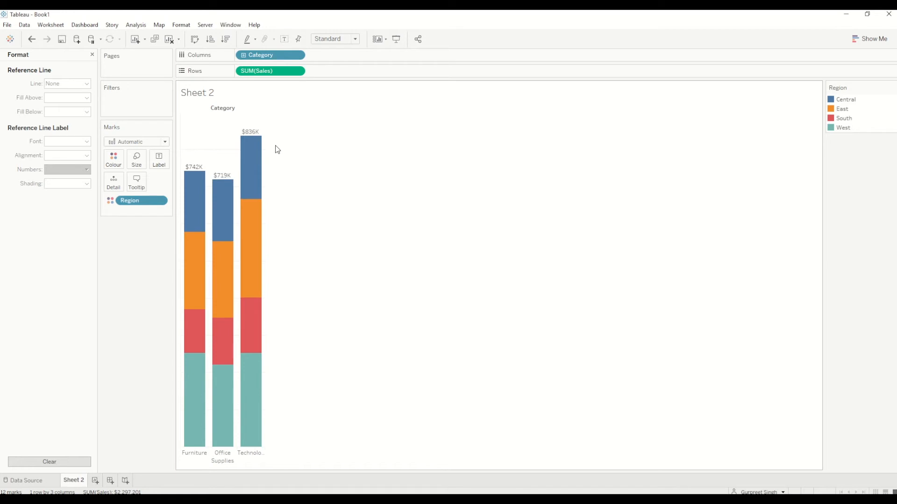
pyautogui.moveTo(293, 138)
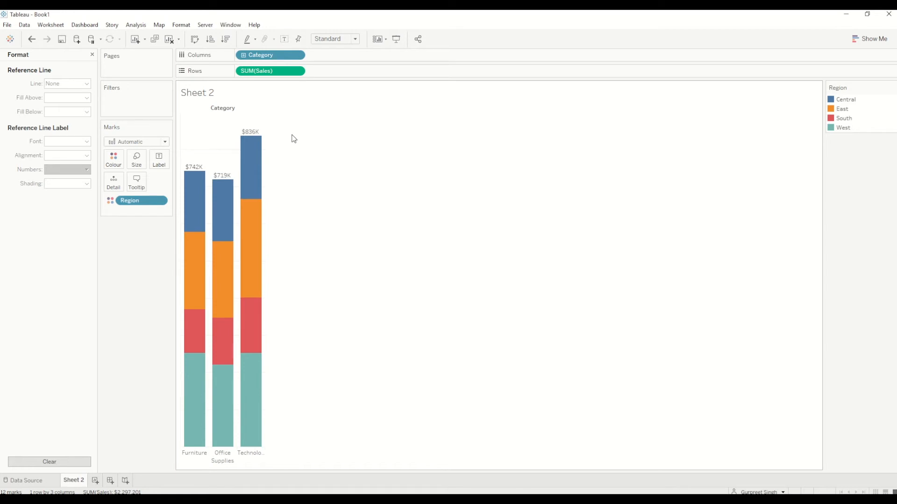
pyautogui.moveTo(245, 196)
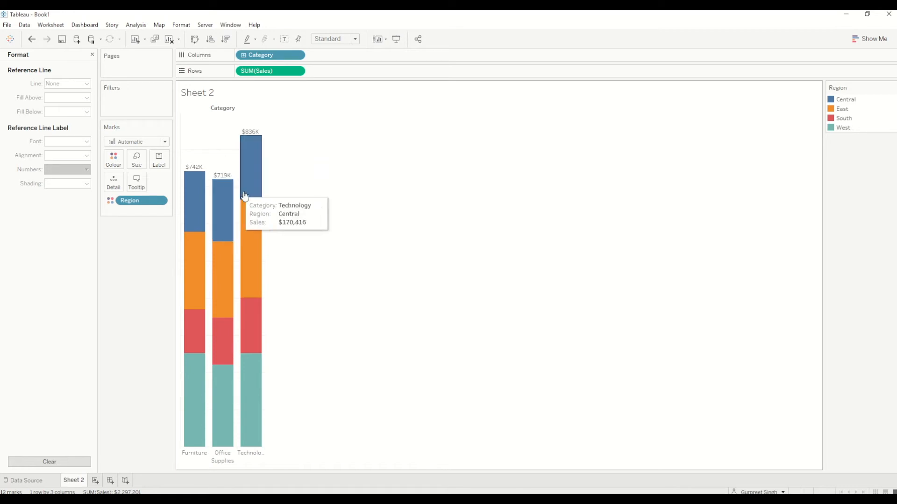
pyautogui.moveTo(410, 241)
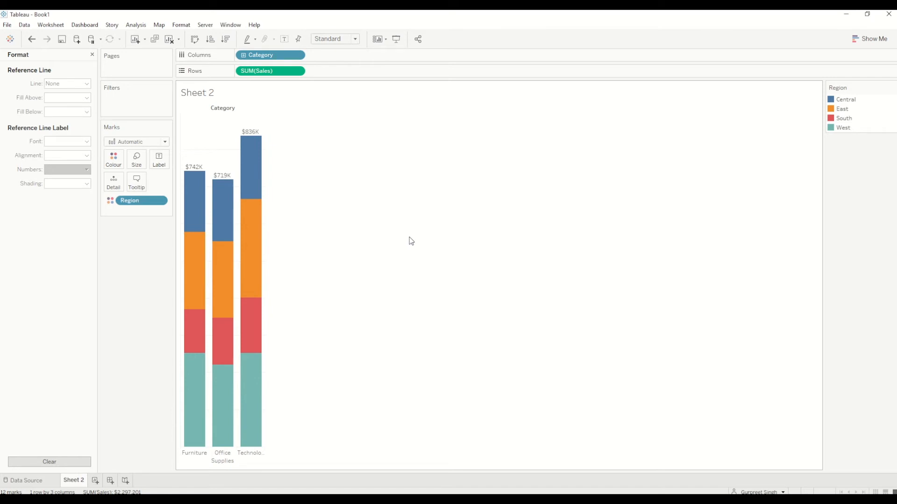
pyautogui.moveTo(411, 245)
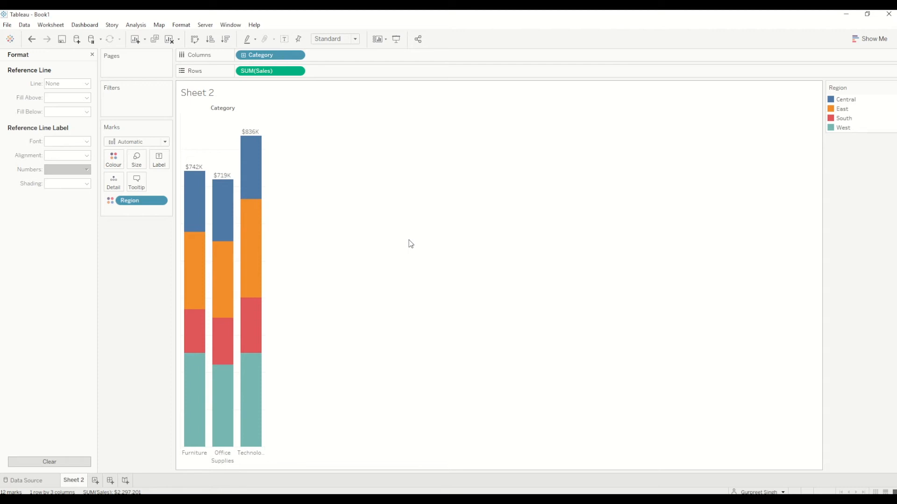
pyautogui.moveTo(410, 241)
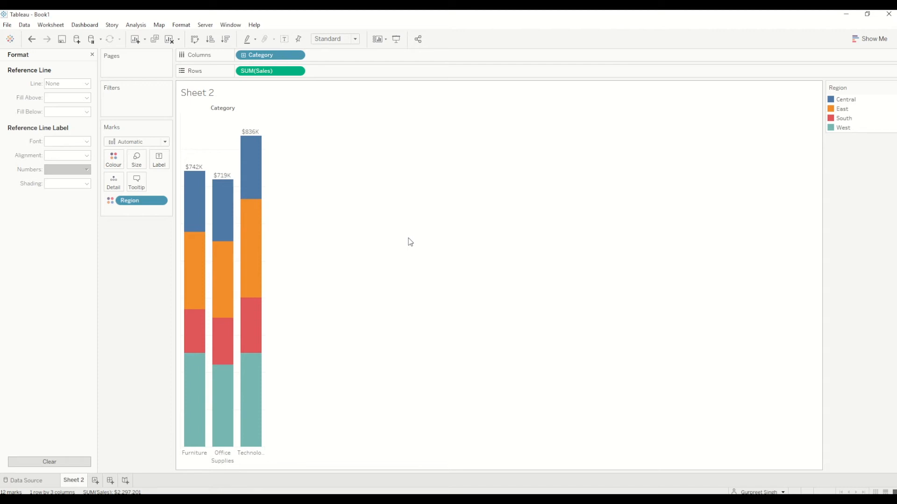
# - On a new worksheet, put Category on Columns and Sales on Rows twice for two charts
pyautogui.click(95, 480)
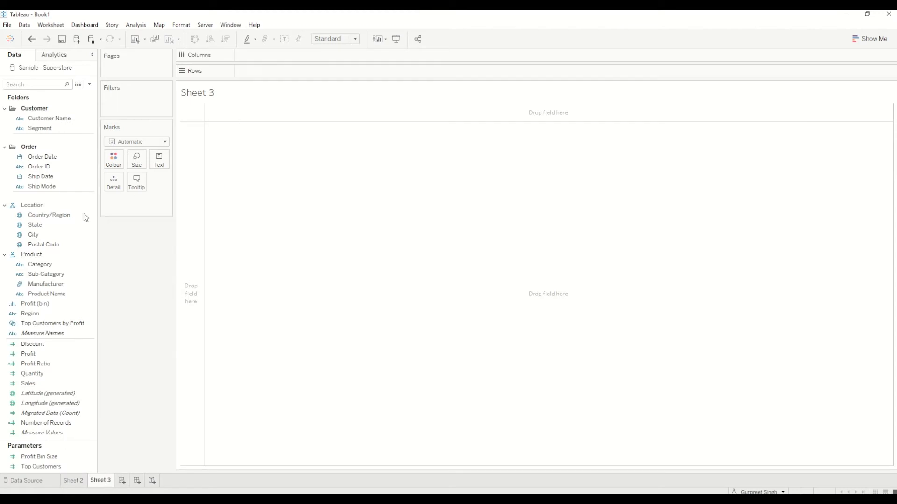
pyautogui.moveTo(40, 265); pyautogui.dragTo(260, 55)
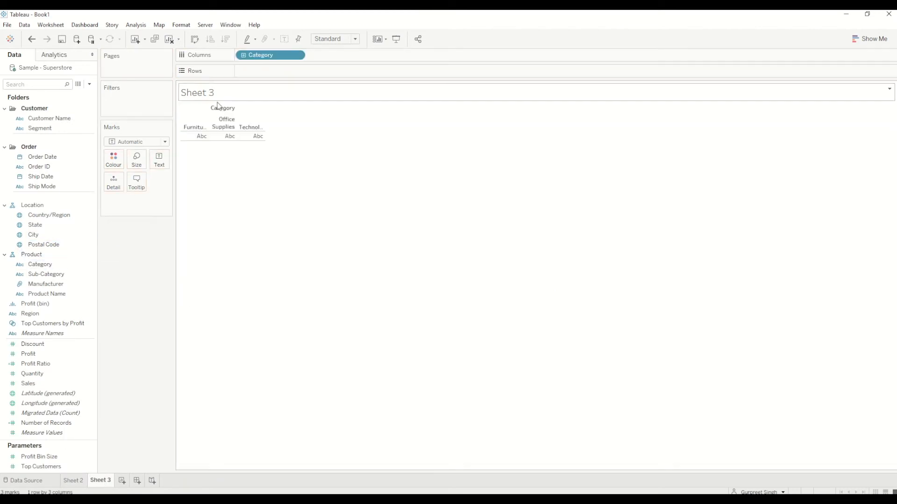
pyautogui.moveTo(27, 383); pyautogui.dragTo(286, 73)
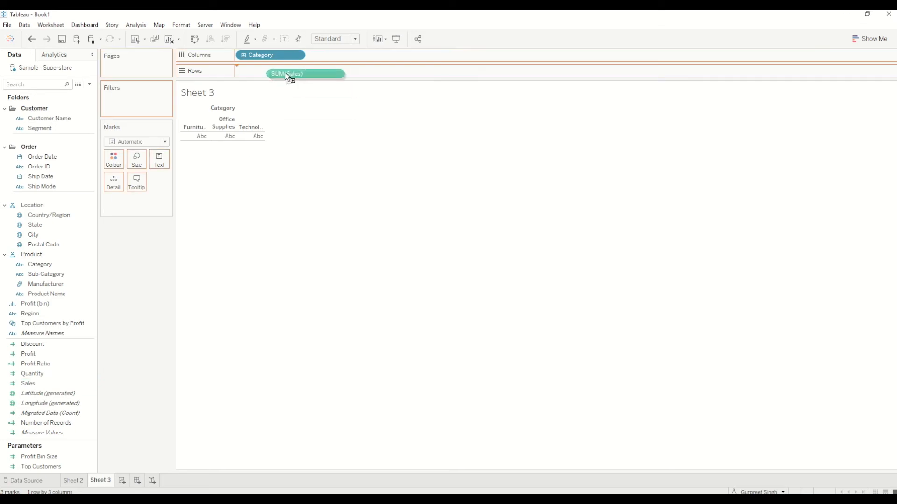
pyautogui.moveTo(285, 73); pyautogui.dragTo(269, 70)
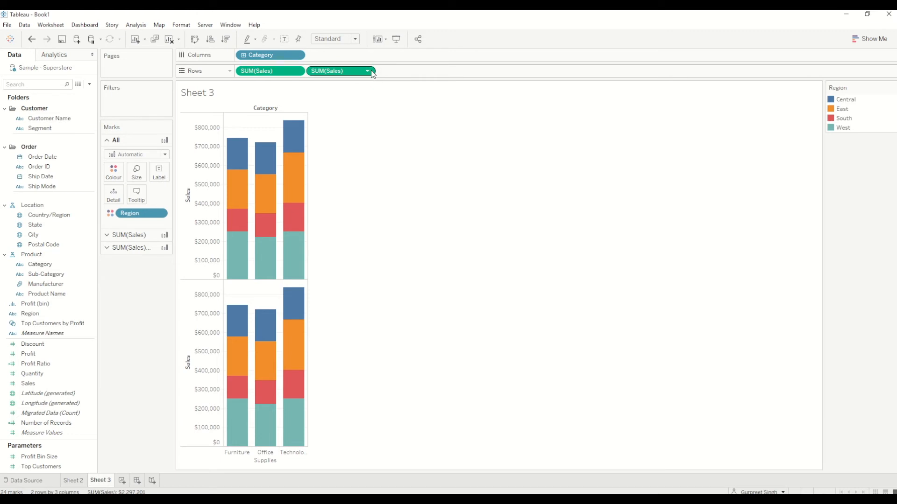
pyautogui.moveTo(370, 75)
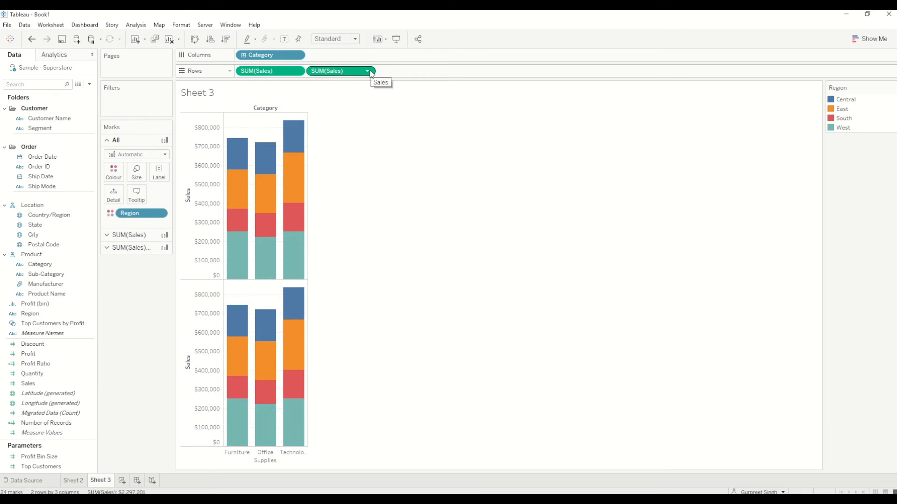
# - Synchronise the second Sales axis with the first so both share one scale
pyautogui.click(368, 71)
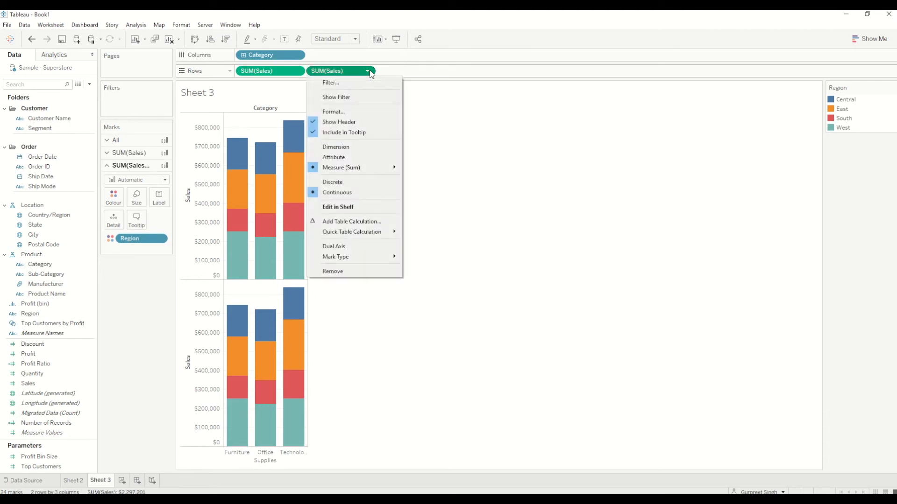
pyautogui.moveTo(343, 247)
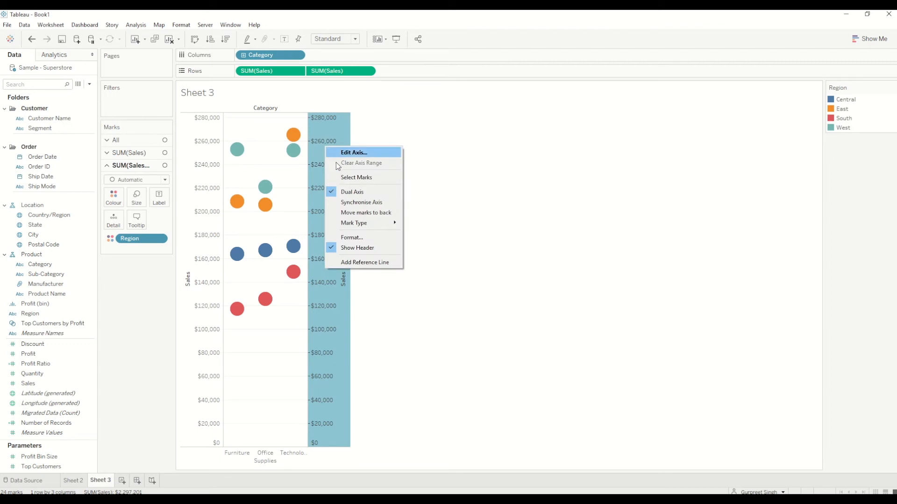
pyautogui.moveTo(361, 201)
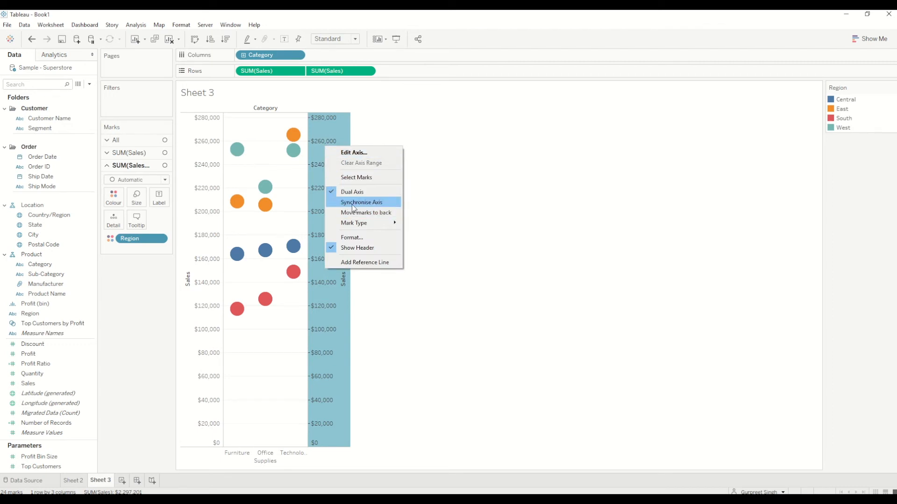
pyautogui.click(363, 202)
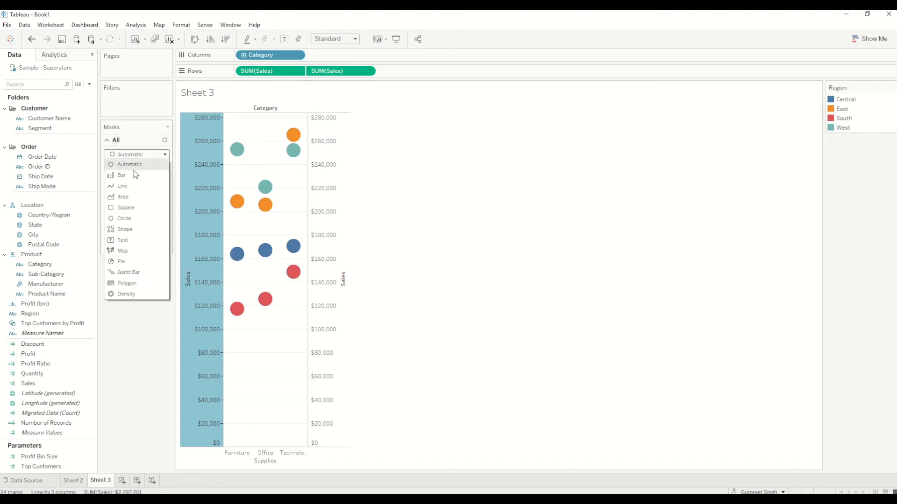
# - Make all marks bars and remove Region colouring from the second Sales layer
pyautogui.click(121, 176)
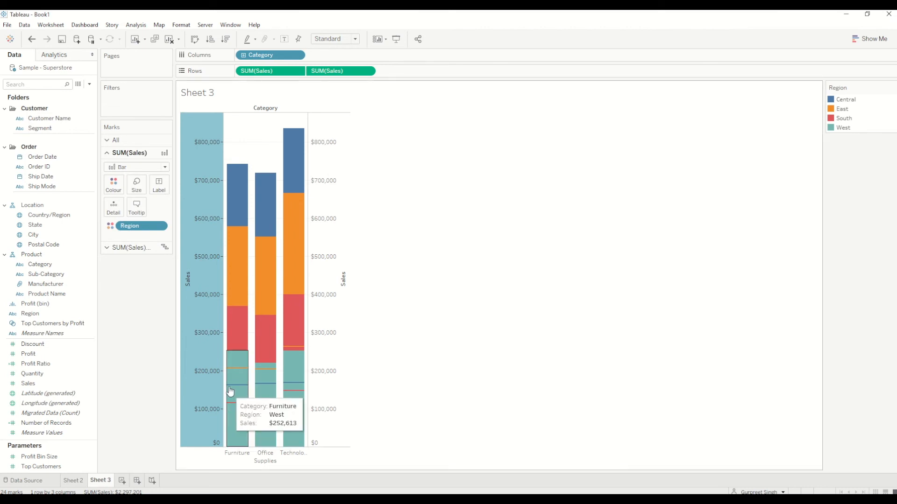
pyautogui.moveTo(299, 410)
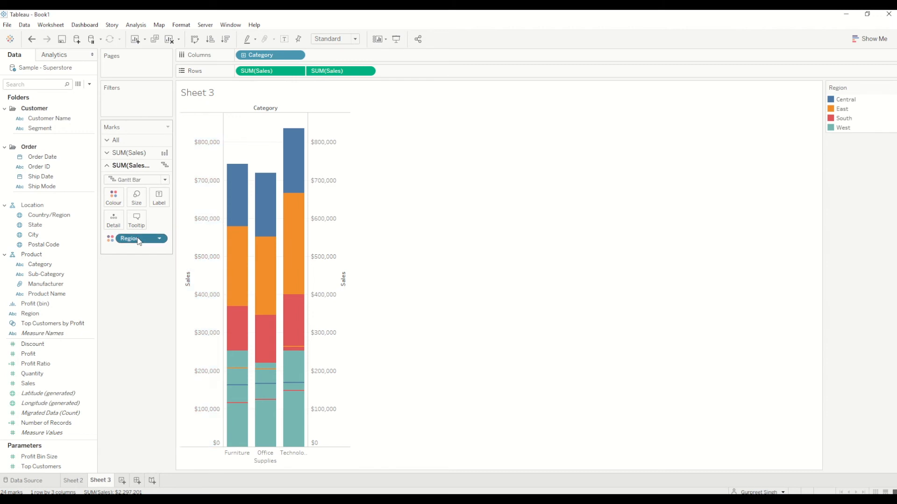
pyautogui.moveTo(137, 239); pyautogui.dragTo(137, 313)
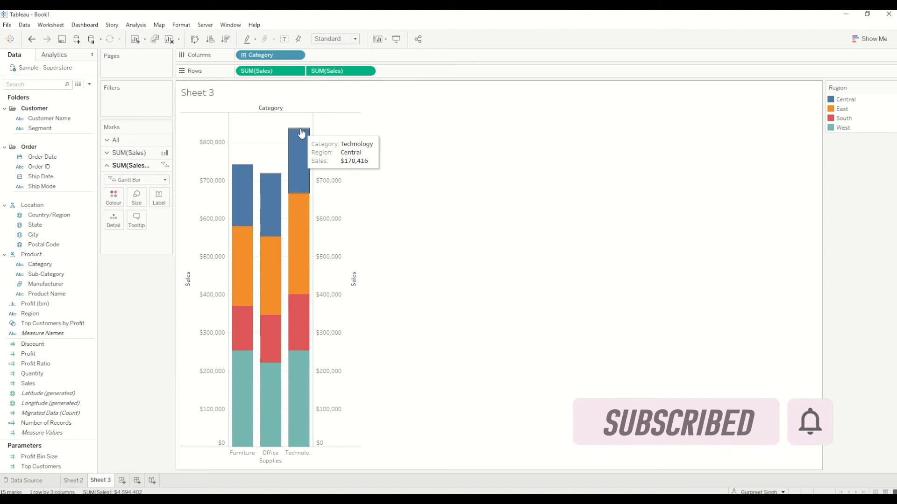
pyautogui.moveTo(304, 127)
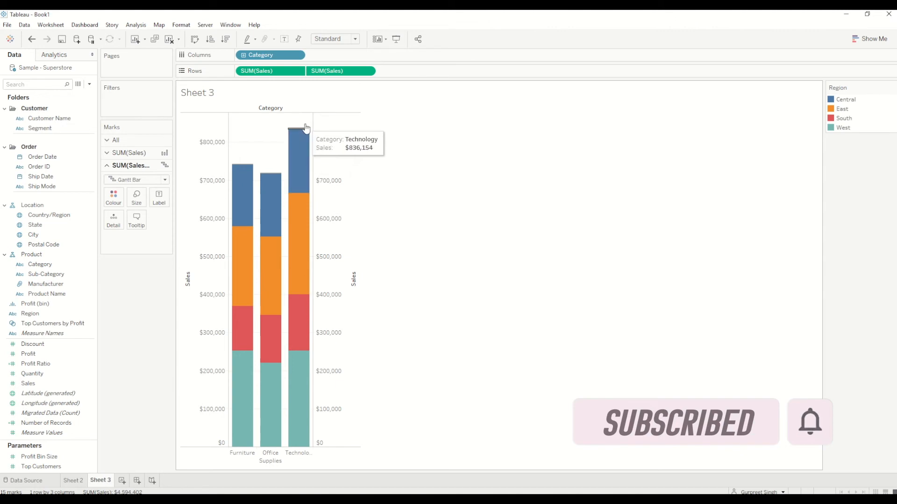
pyautogui.moveTo(270, 176)
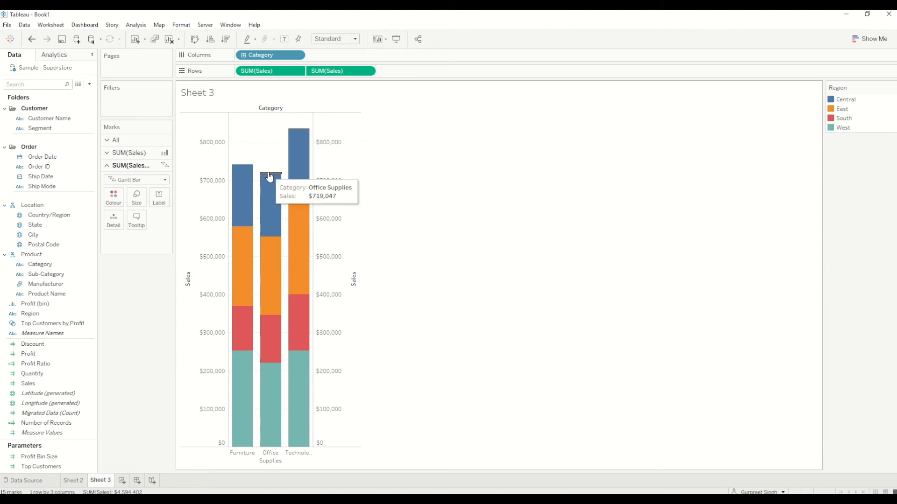
pyautogui.moveTo(242, 167)
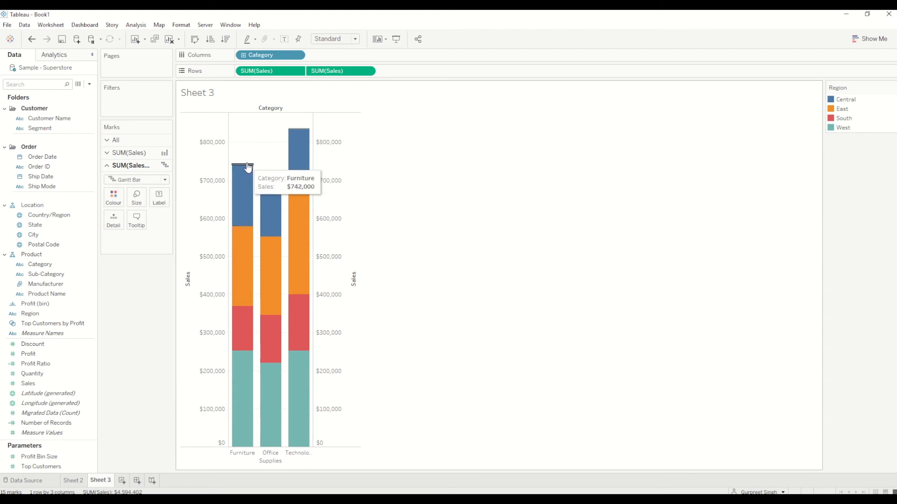
# - Turn on mark labels for the total layer so each bar shows its total sales
pyautogui.click(159, 197)
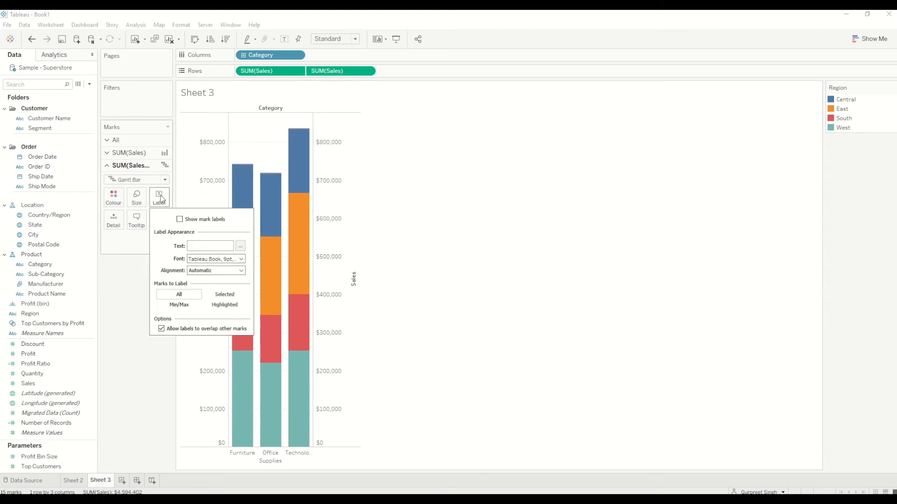
pyautogui.click(180, 219)
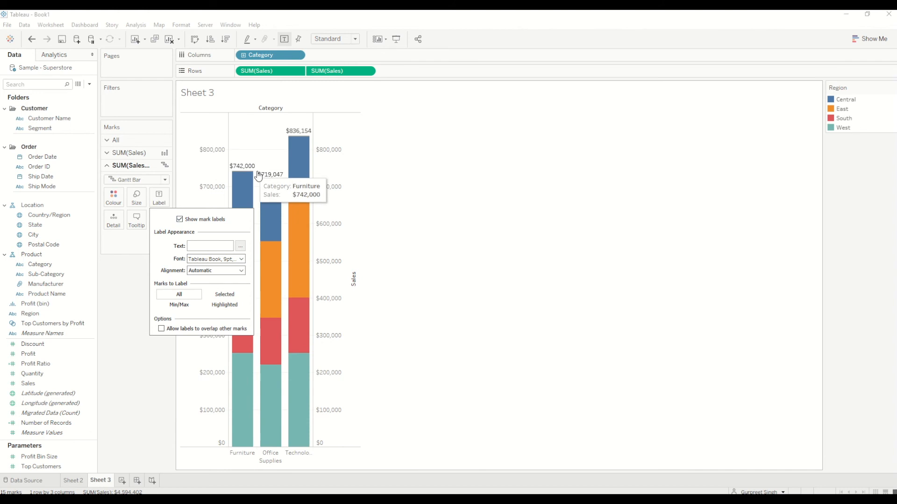
pyautogui.moveTo(250, 189)
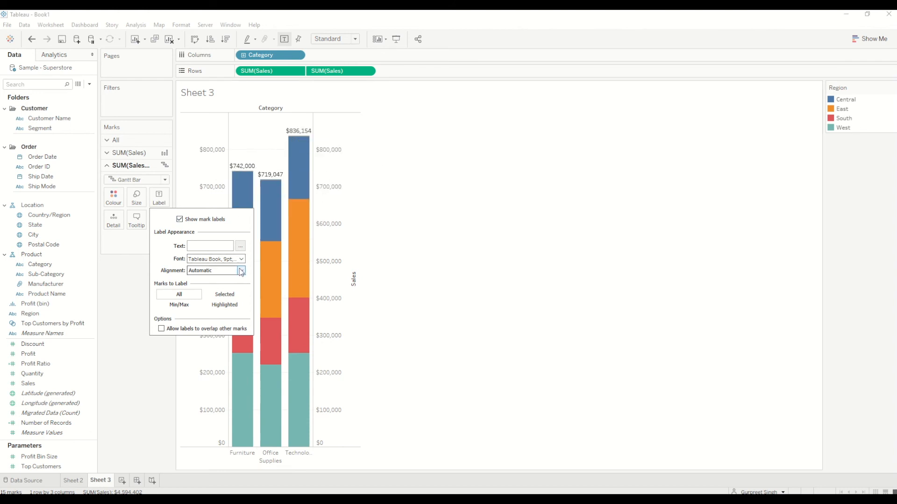
pyautogui.click(368, 71)
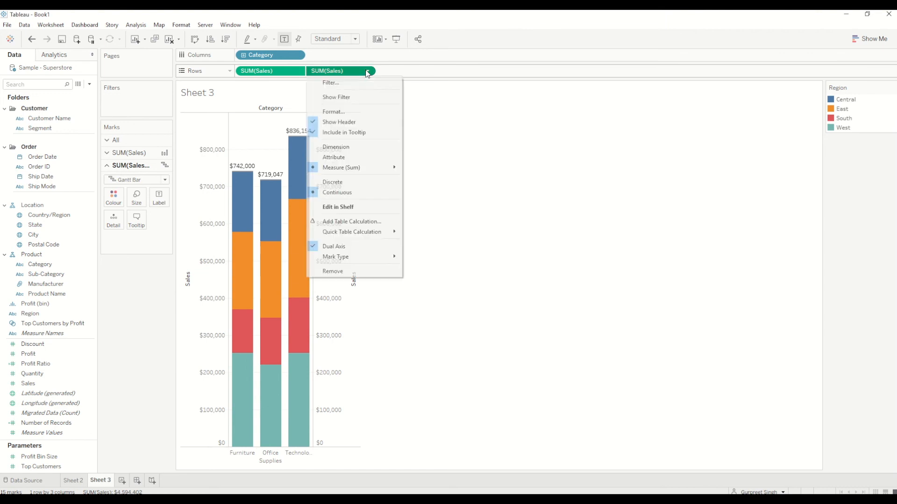
# - Format the second Sales field's pane numbers as custom currency in thousands (K)
pyautogui.click(333, 111)
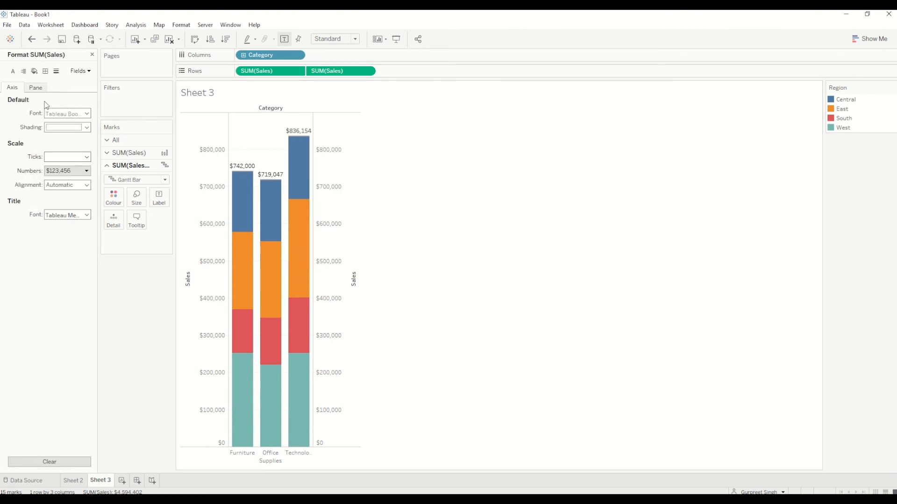
pyautogui.click(67, 141)
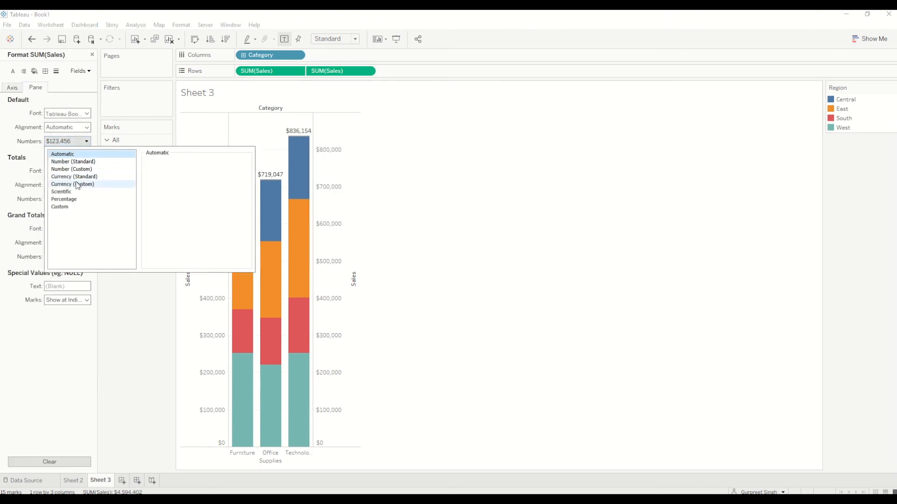
pyautogui.click(72, 184)
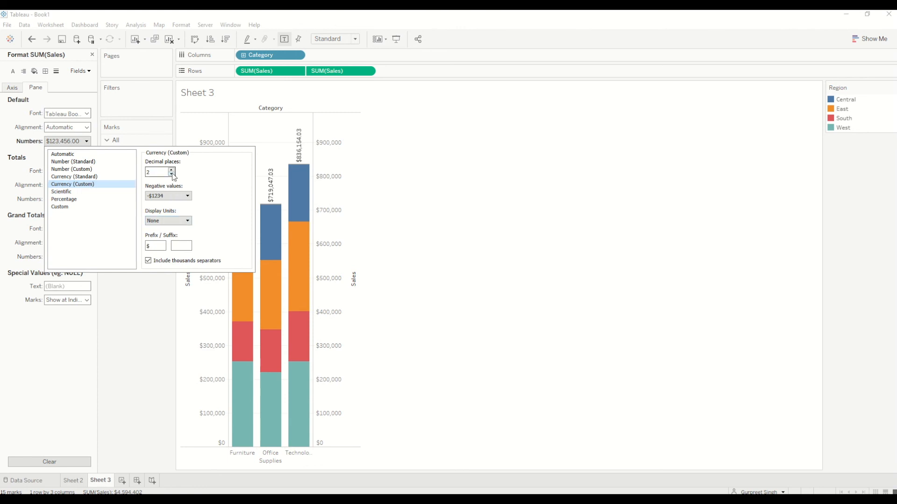
pyautogui.click(186, 220)
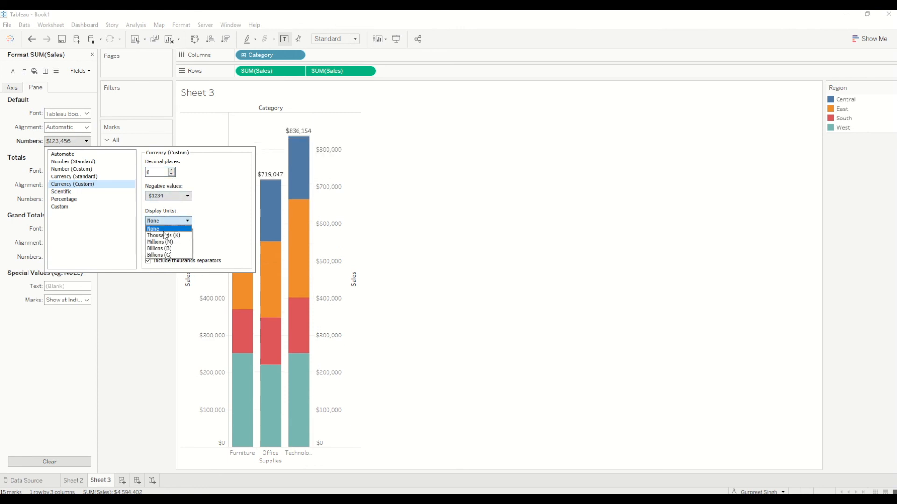
pyautogui.click(163, 235)
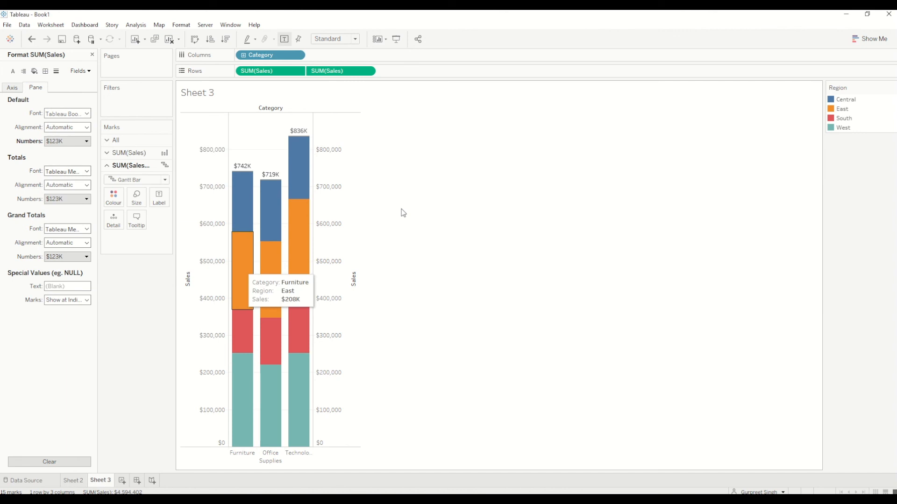
# - Hide the Sales axis headers so only the $742K, $719K and $836K labelled bars remain
pyautogui.rightClick(347, 286)
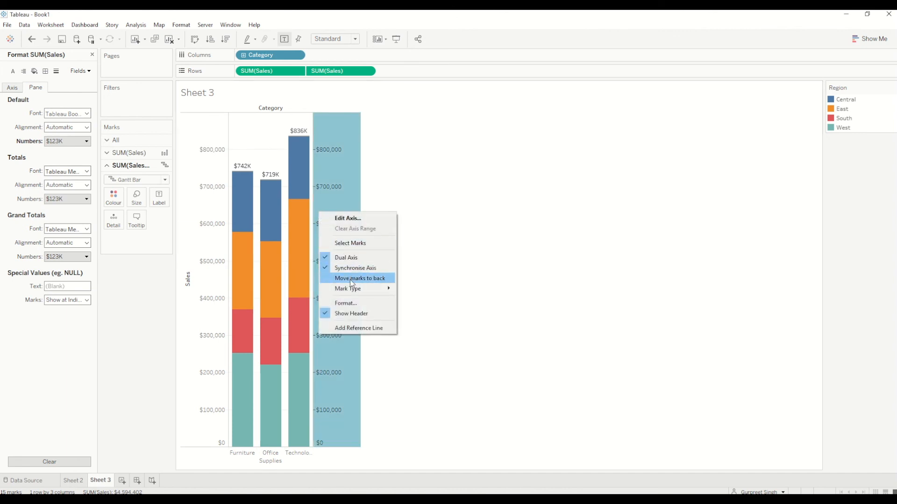
pyautogui.moveTo(352, 314)
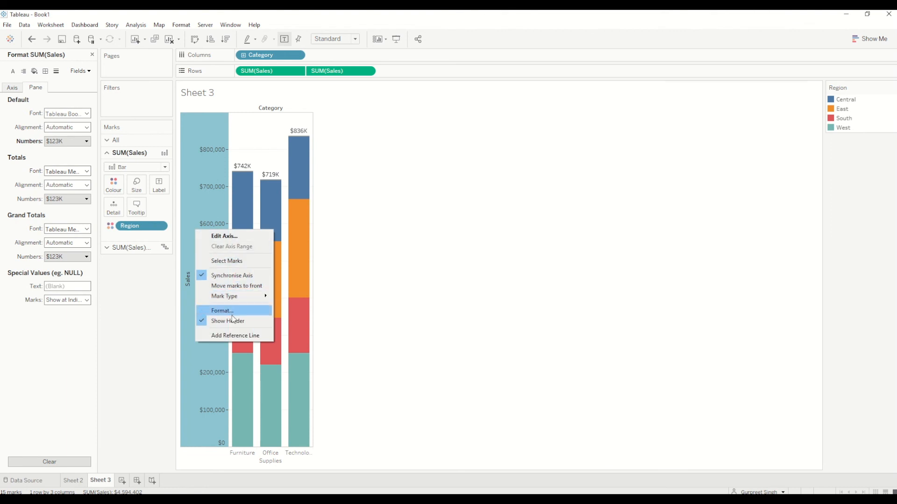
pyautogui.click(227, 322)
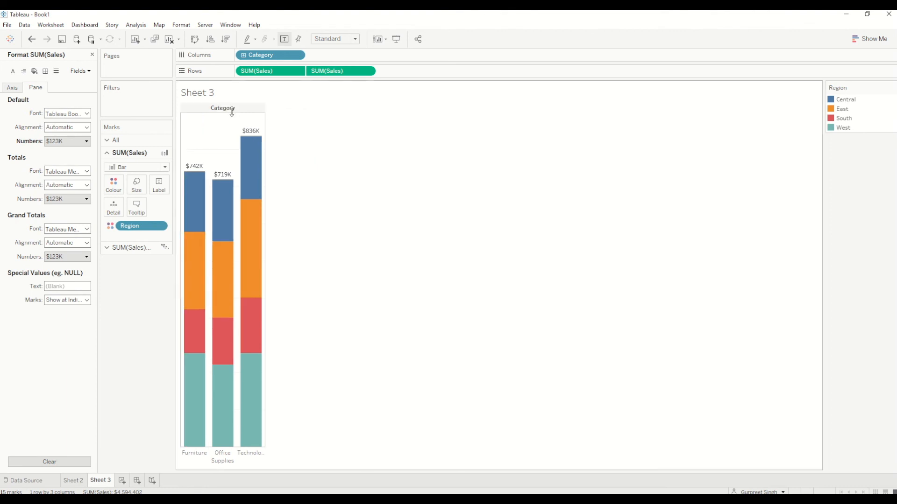
pyautogui.rightClick(223, 108)
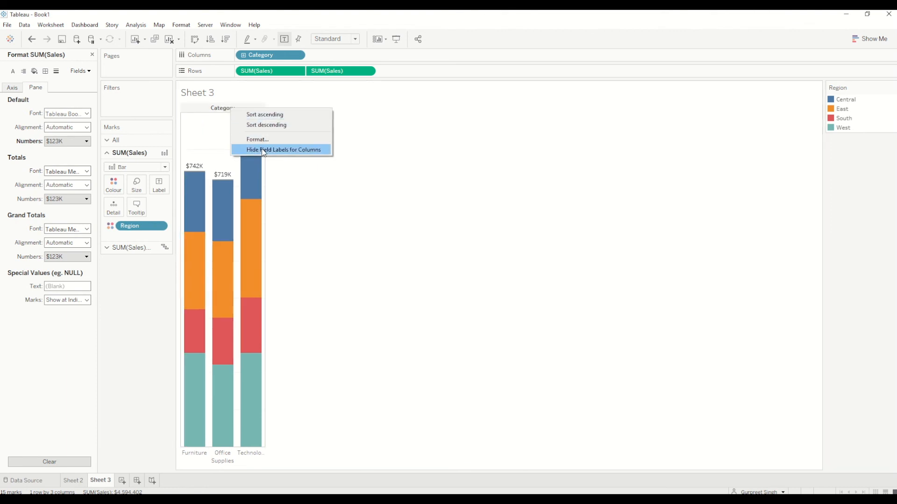